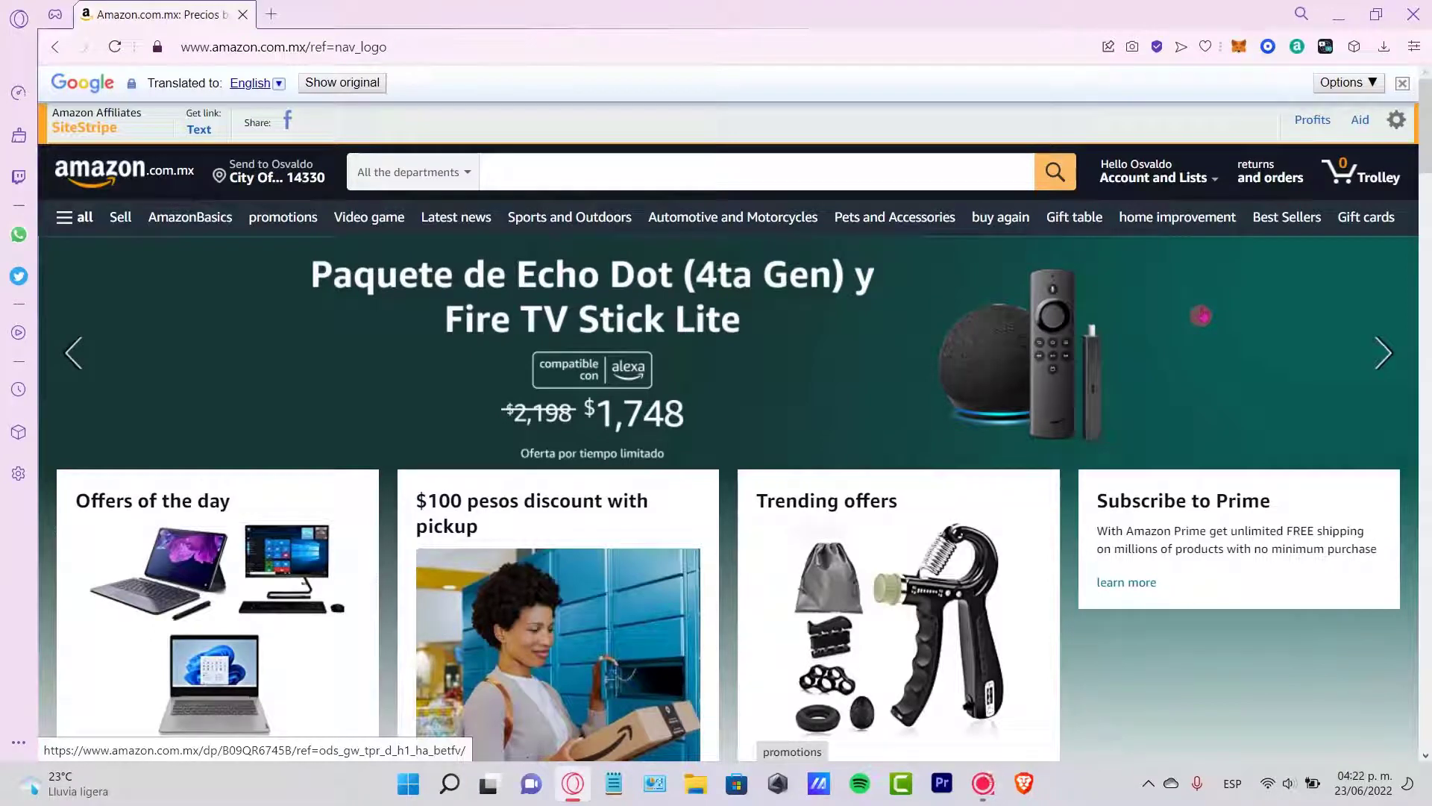
pyautogui.moveTo(1136, 405)
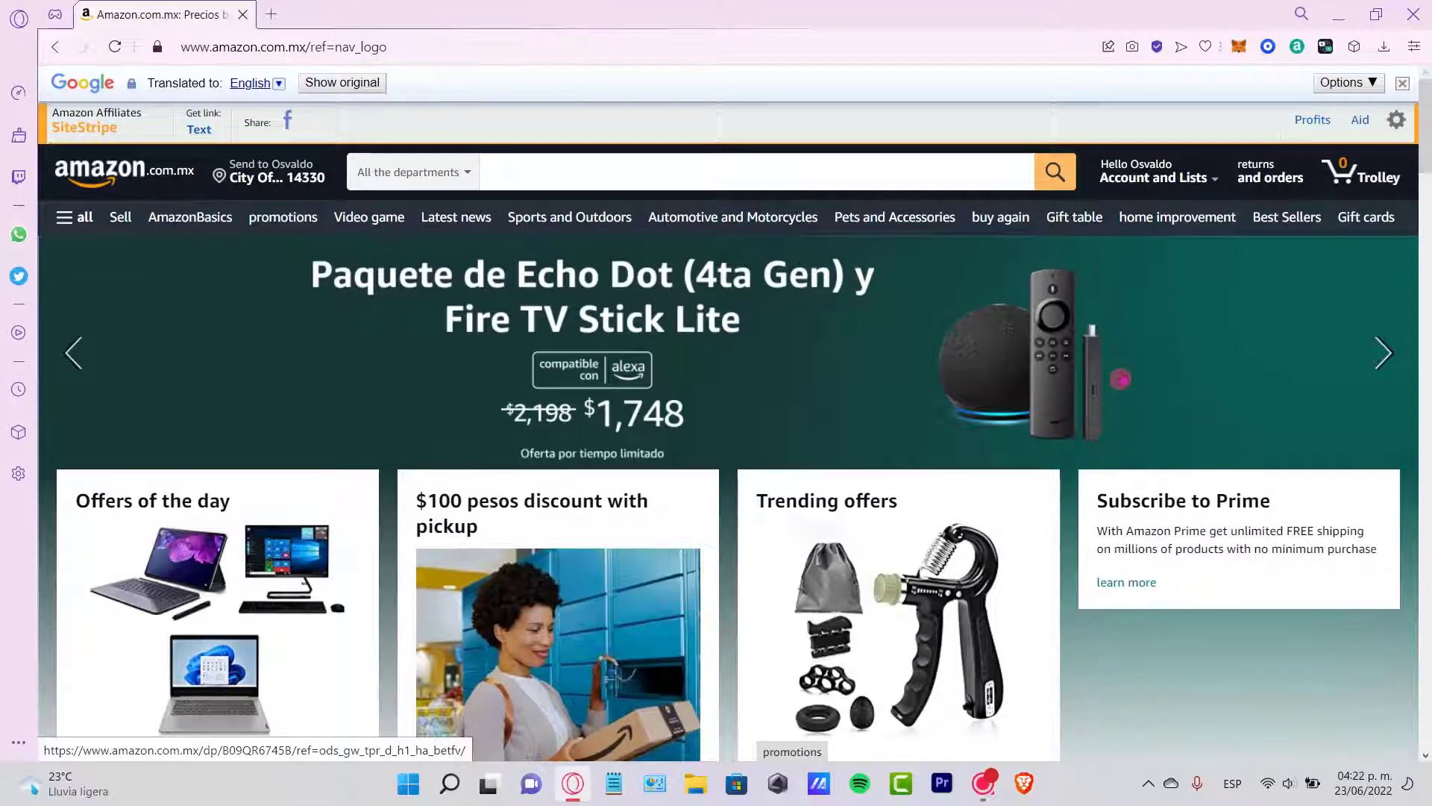
# Step: Reveal the Account and Lists flyout from the home page header
pyautogui.click(1382, 353)
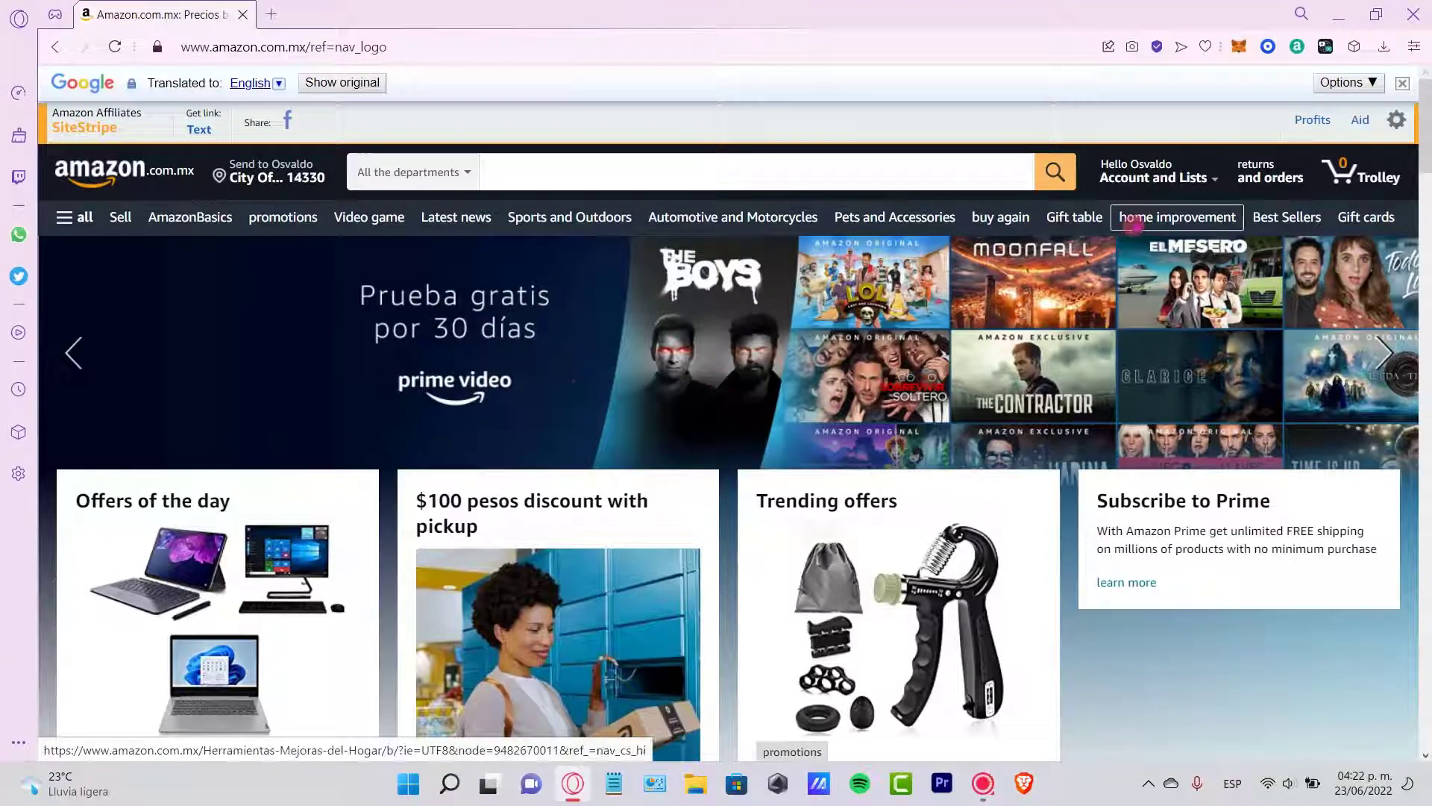
pyautogui.click(1154, 177)
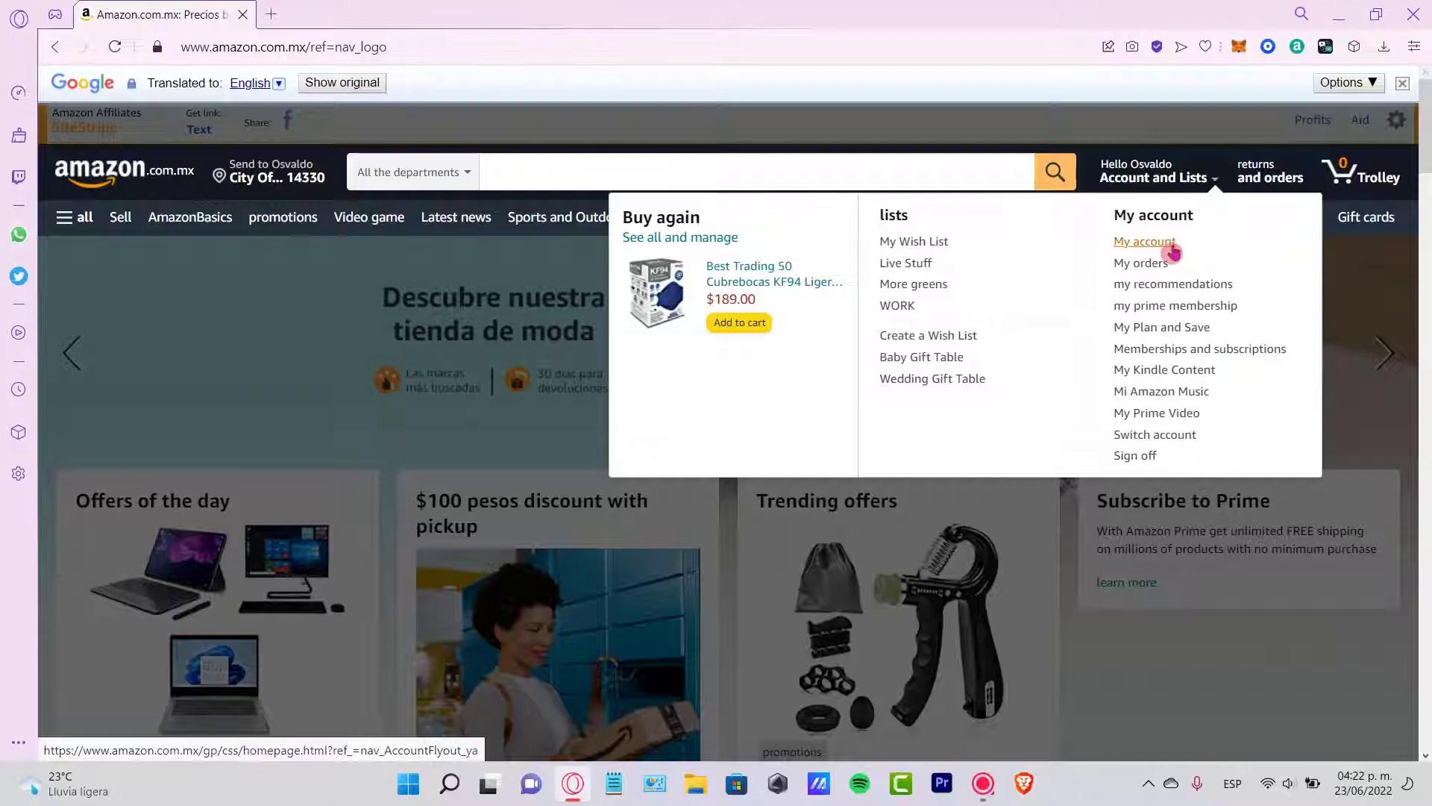
# Step: Go to My account and reach the Close your Amazon account option under Data and privacy
pyautogui.click(1144, 241)
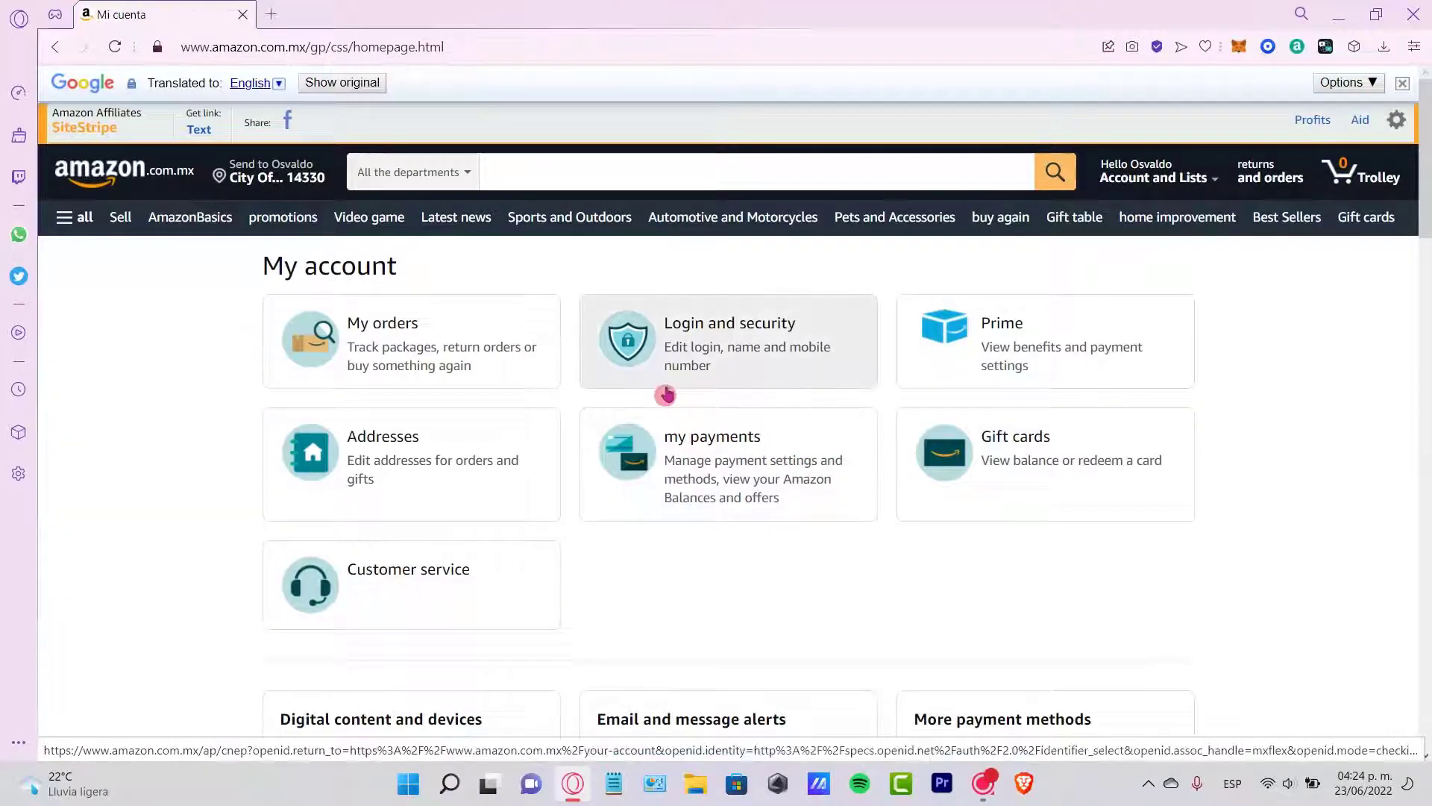
pyautogui.scroll(-3)
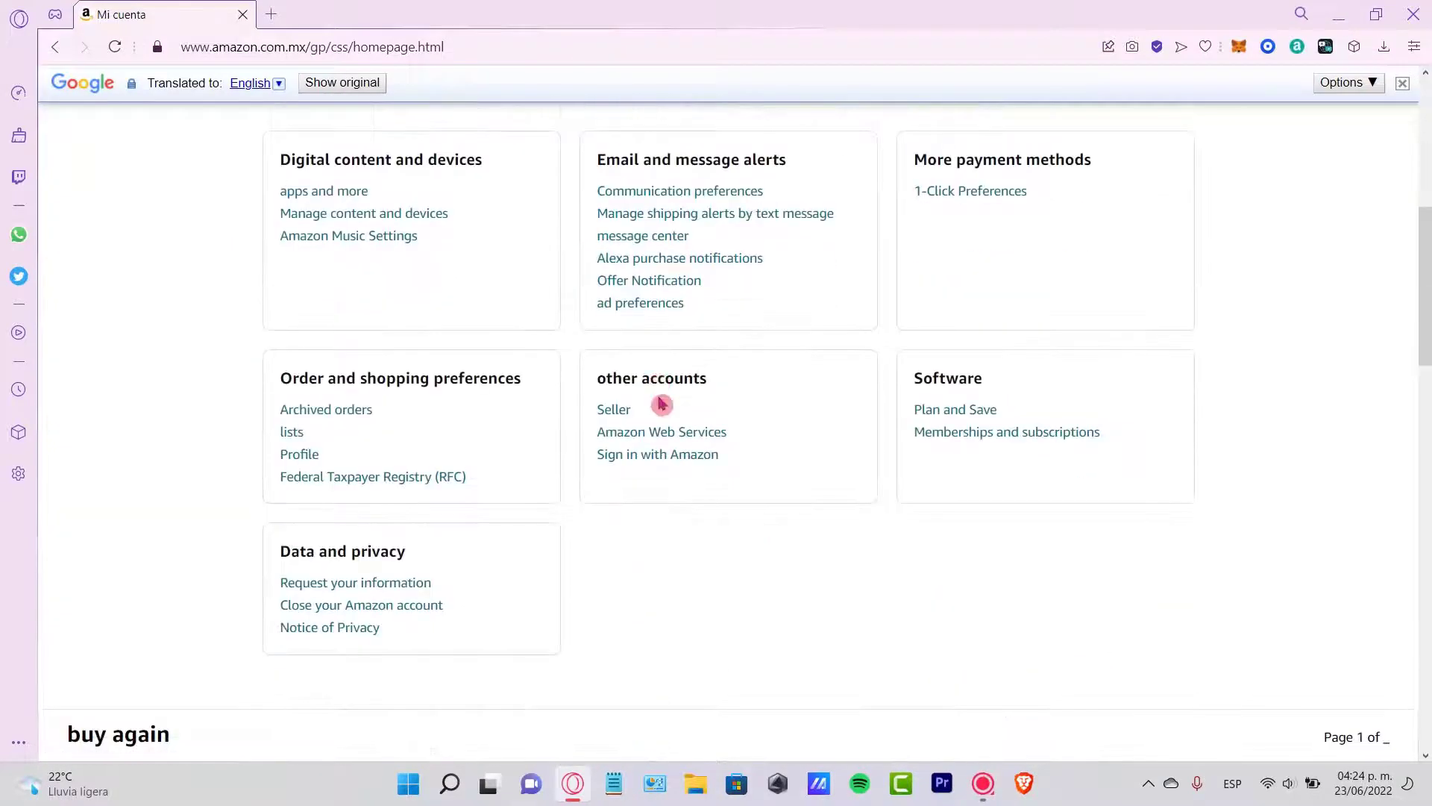
pyautogui.doubleClick(342, 551)
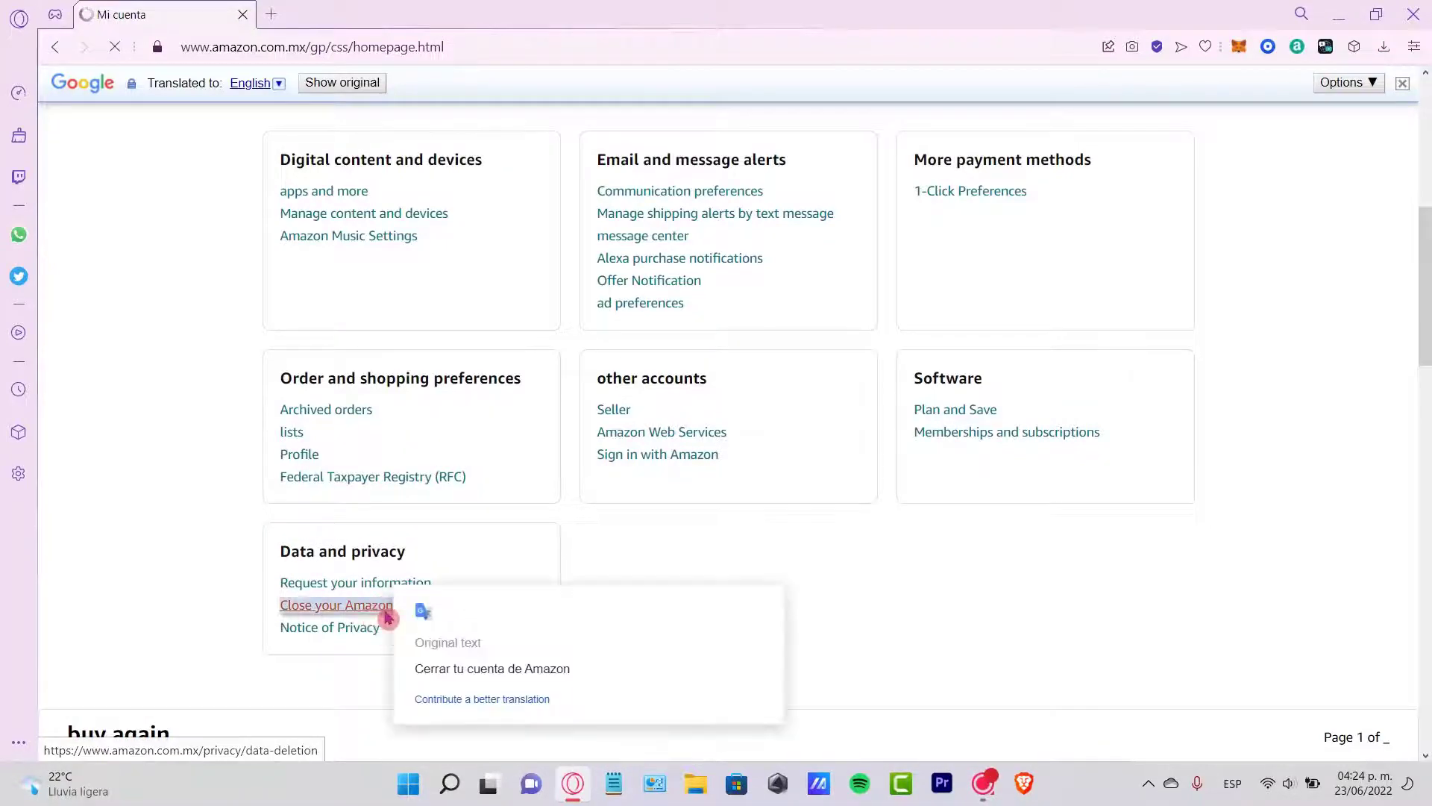
# Step: Read the closure warnings down to the reason dropdown and confirmation checkbox
pyautogui.click(338, 604)
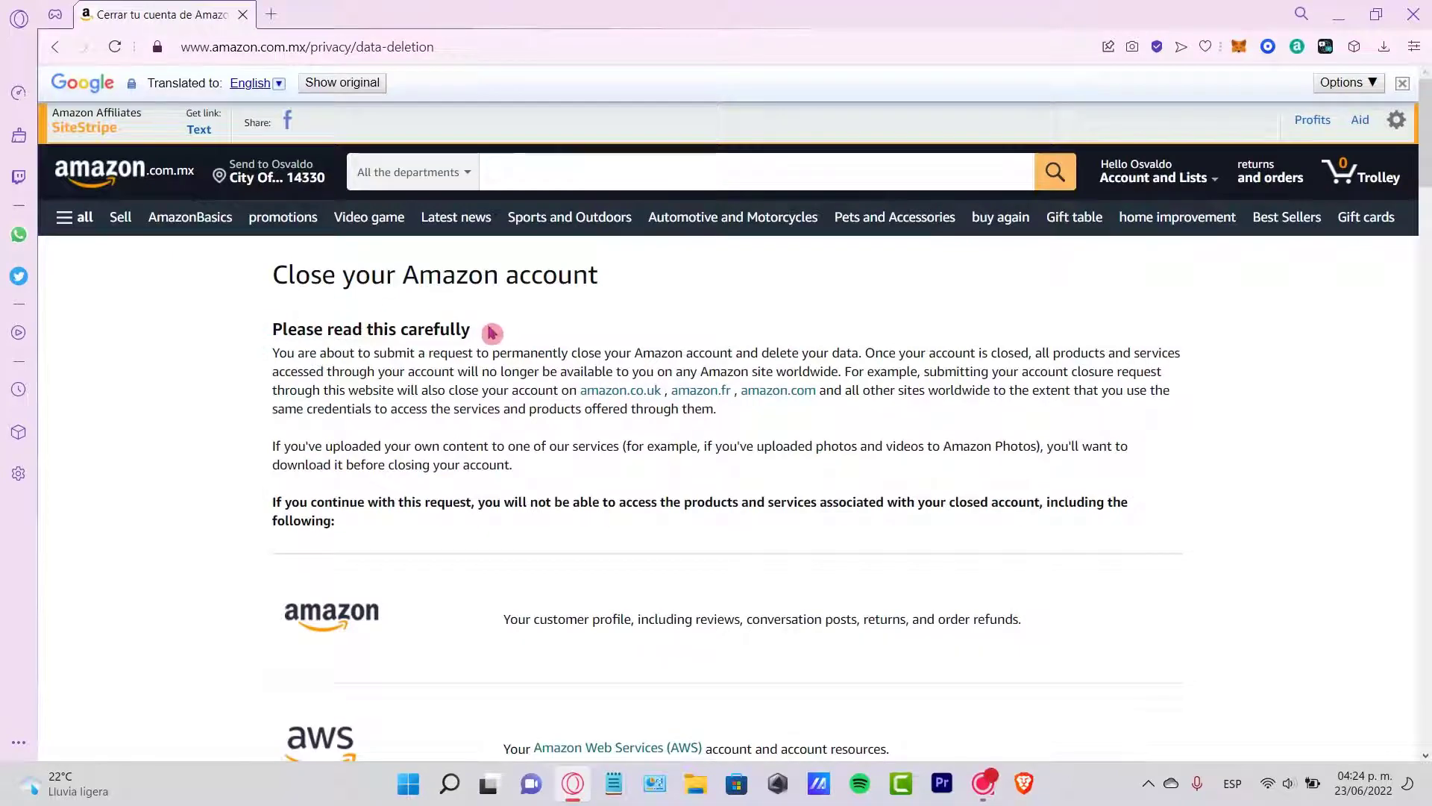
pyautogui.moveTo(271, 353); pyautogui.dragTo(320, 390)
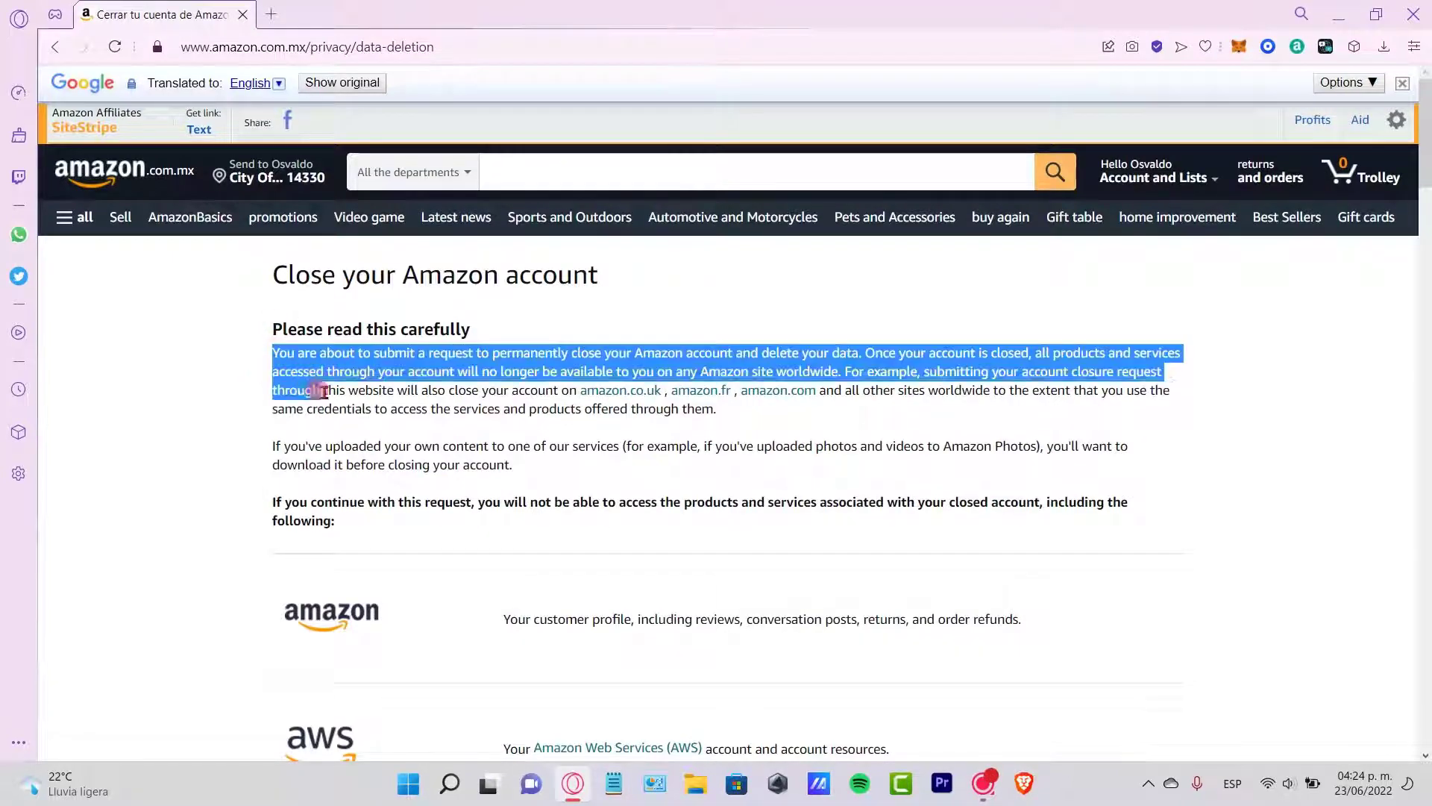
pyautogui.scroll(-3)
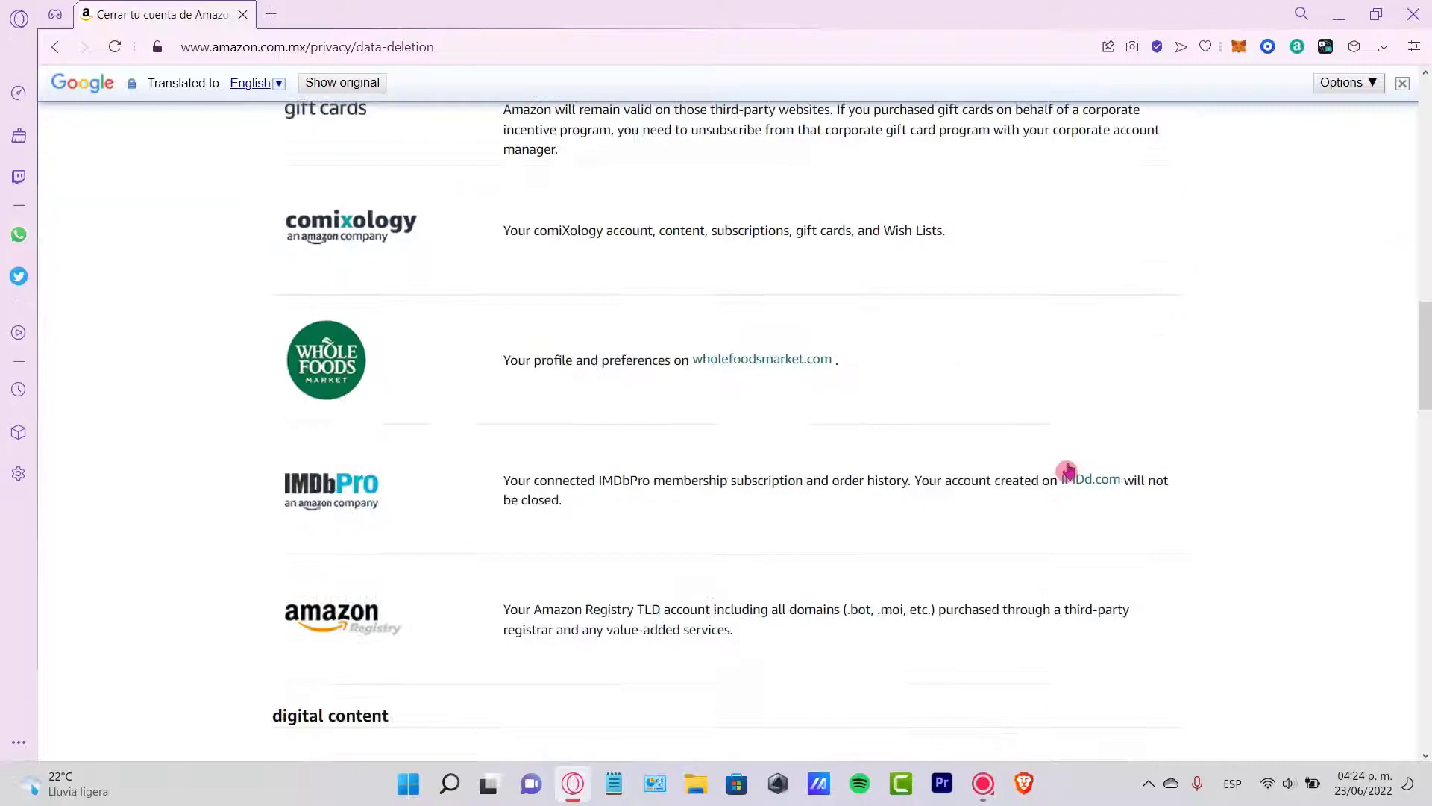
pyautogui.scroll(-3)
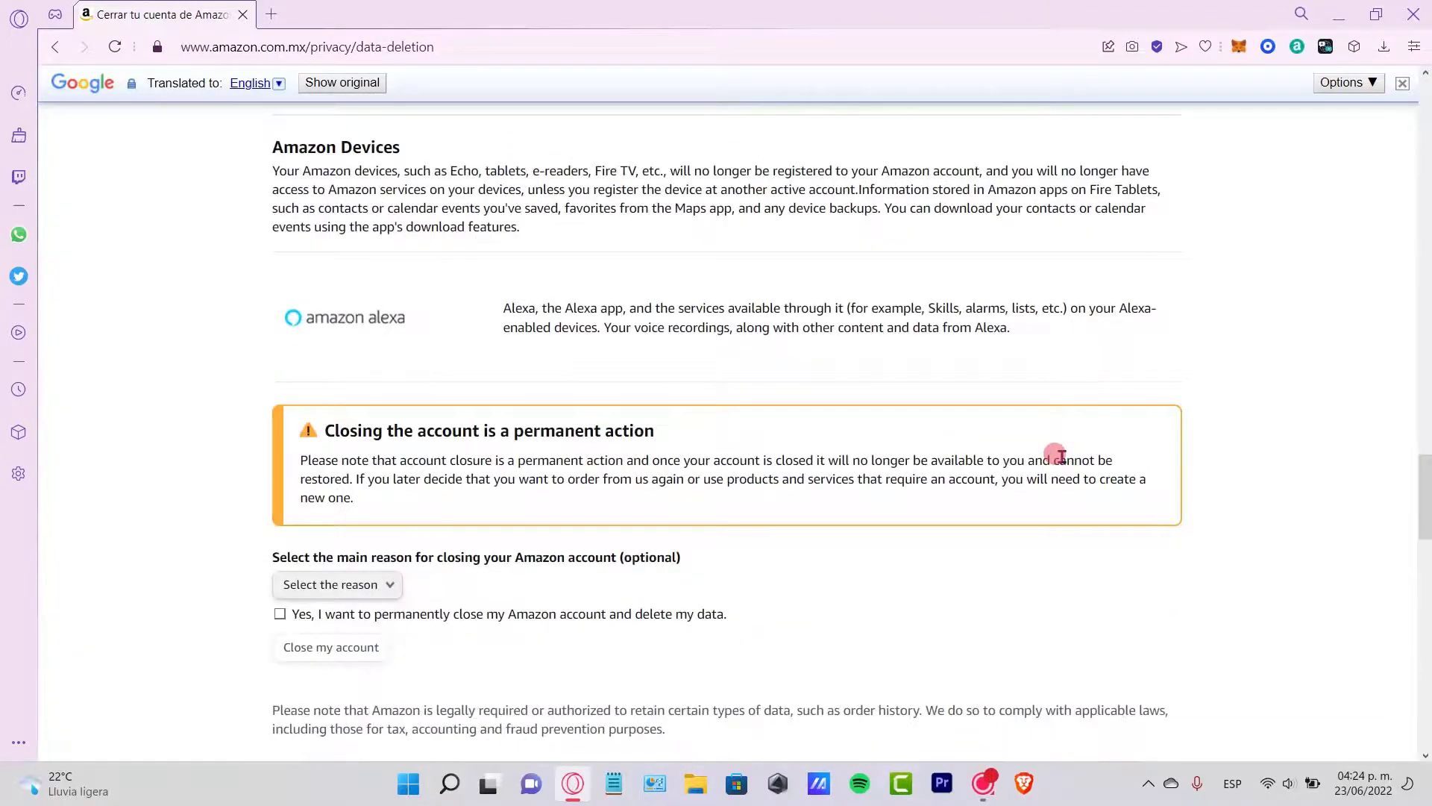
pyautogui.scroll(-3)
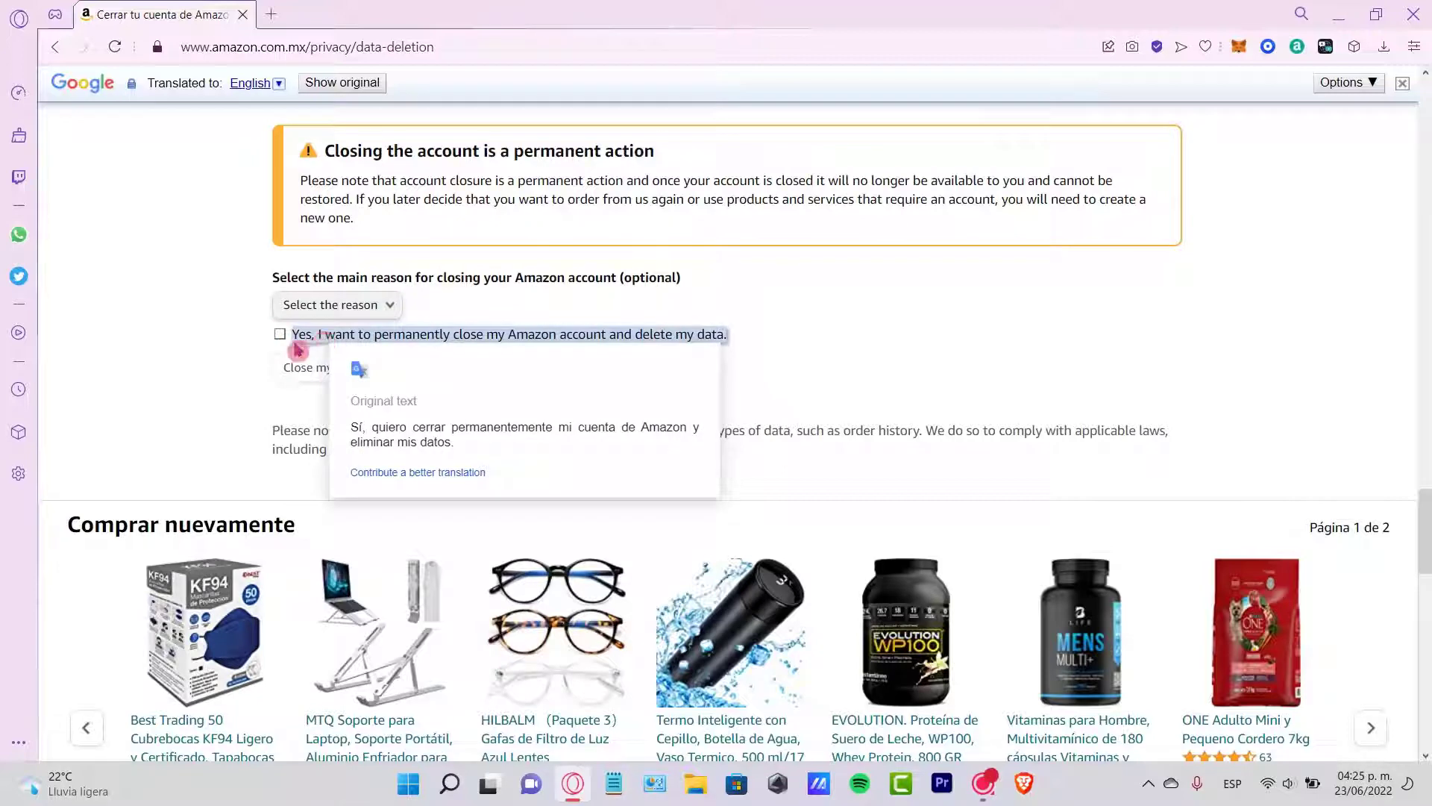
# Step: Tick permanent-closure confirmation, choose 'I don't want to give a reason', and submit Close my account
pyautogui.click(279, 335)
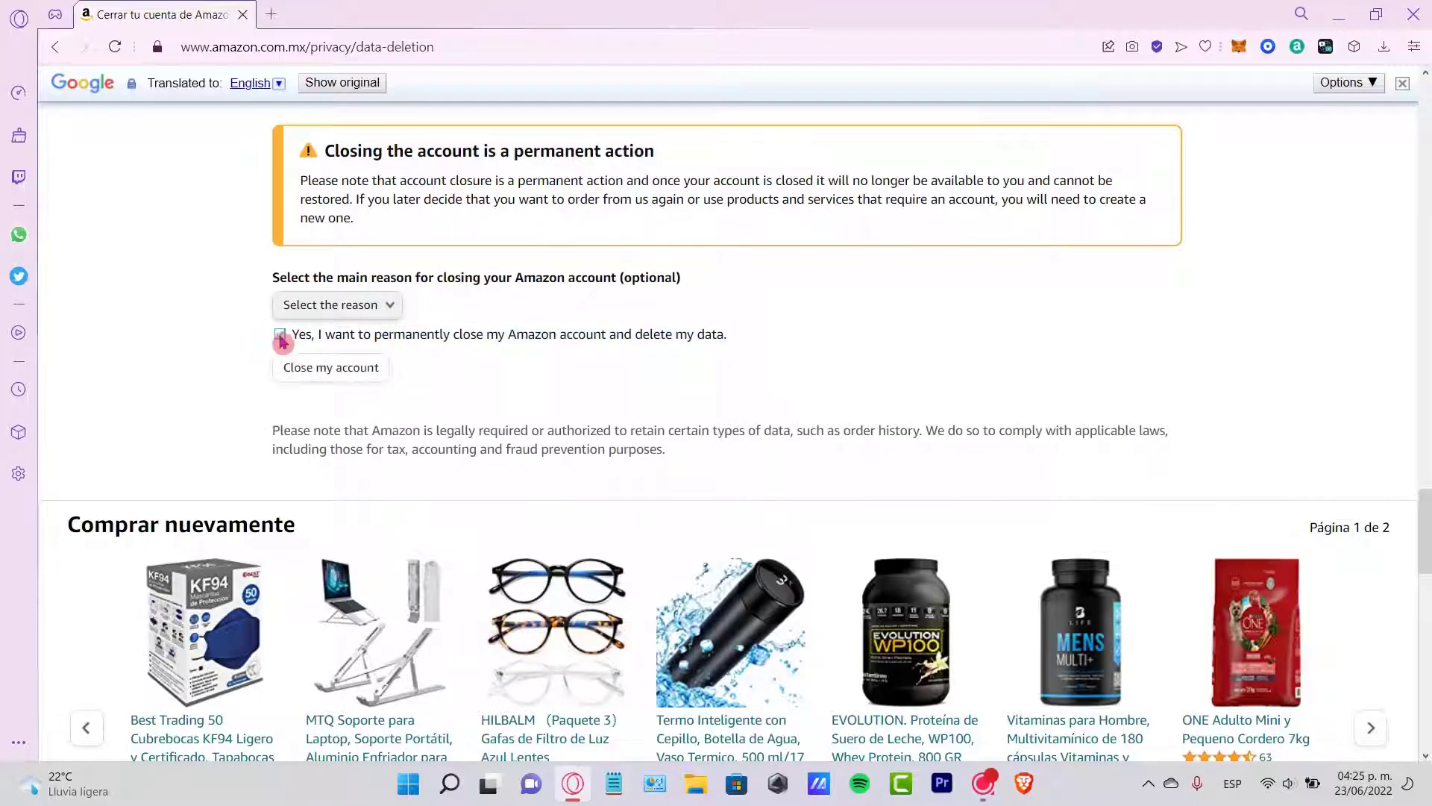
pyautogui.click(337, 304)
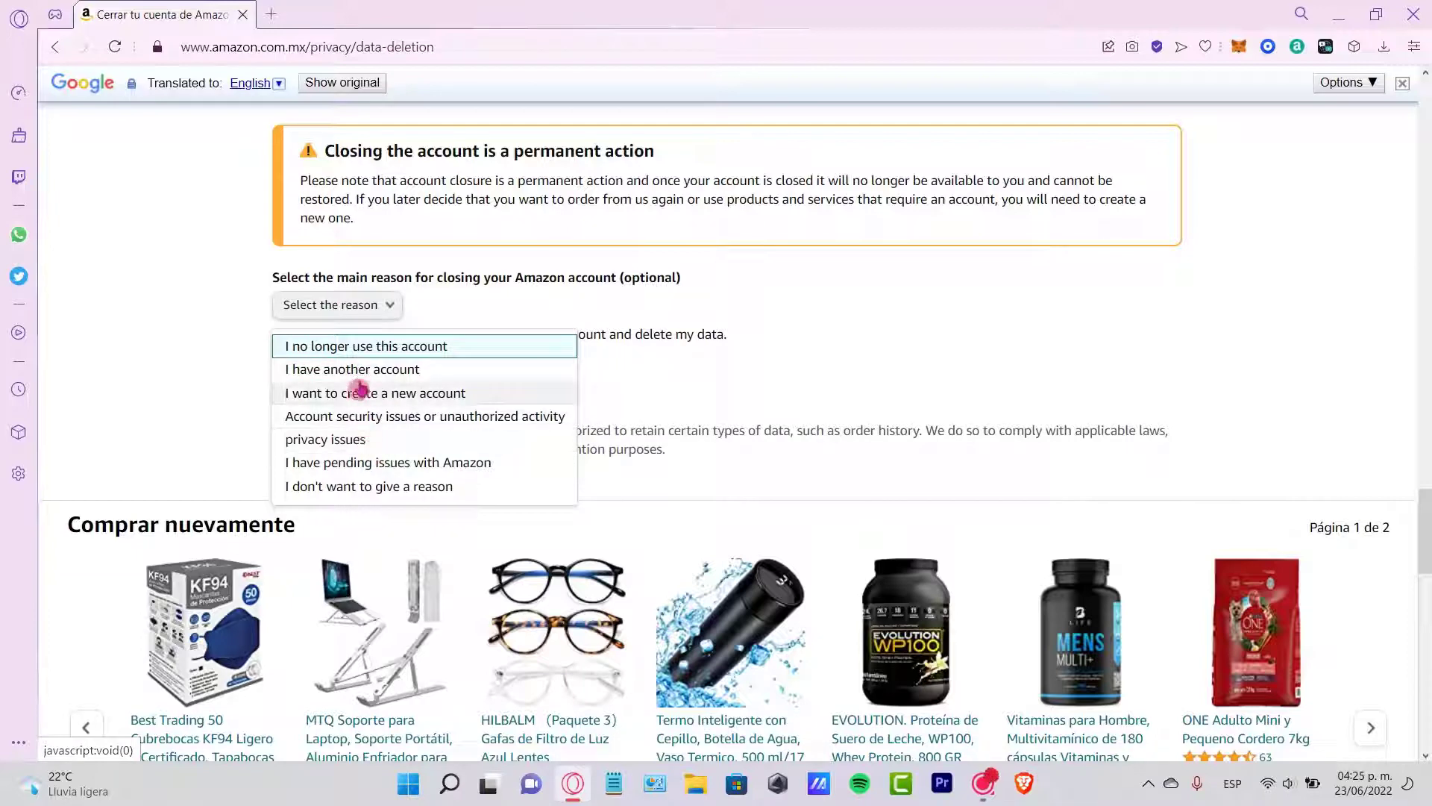
pyautogui.click(368, 486)
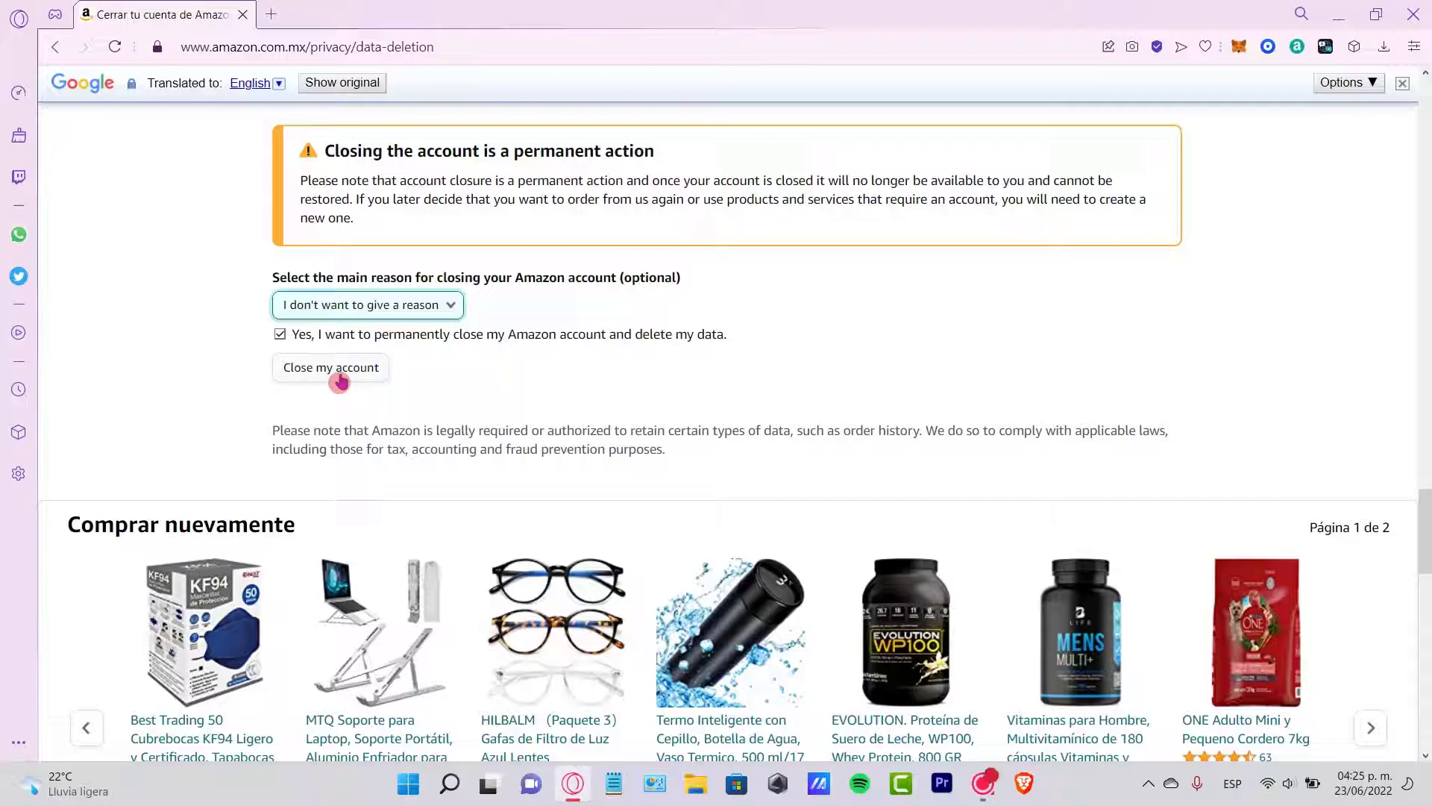
pyautogui.click(331, 367)
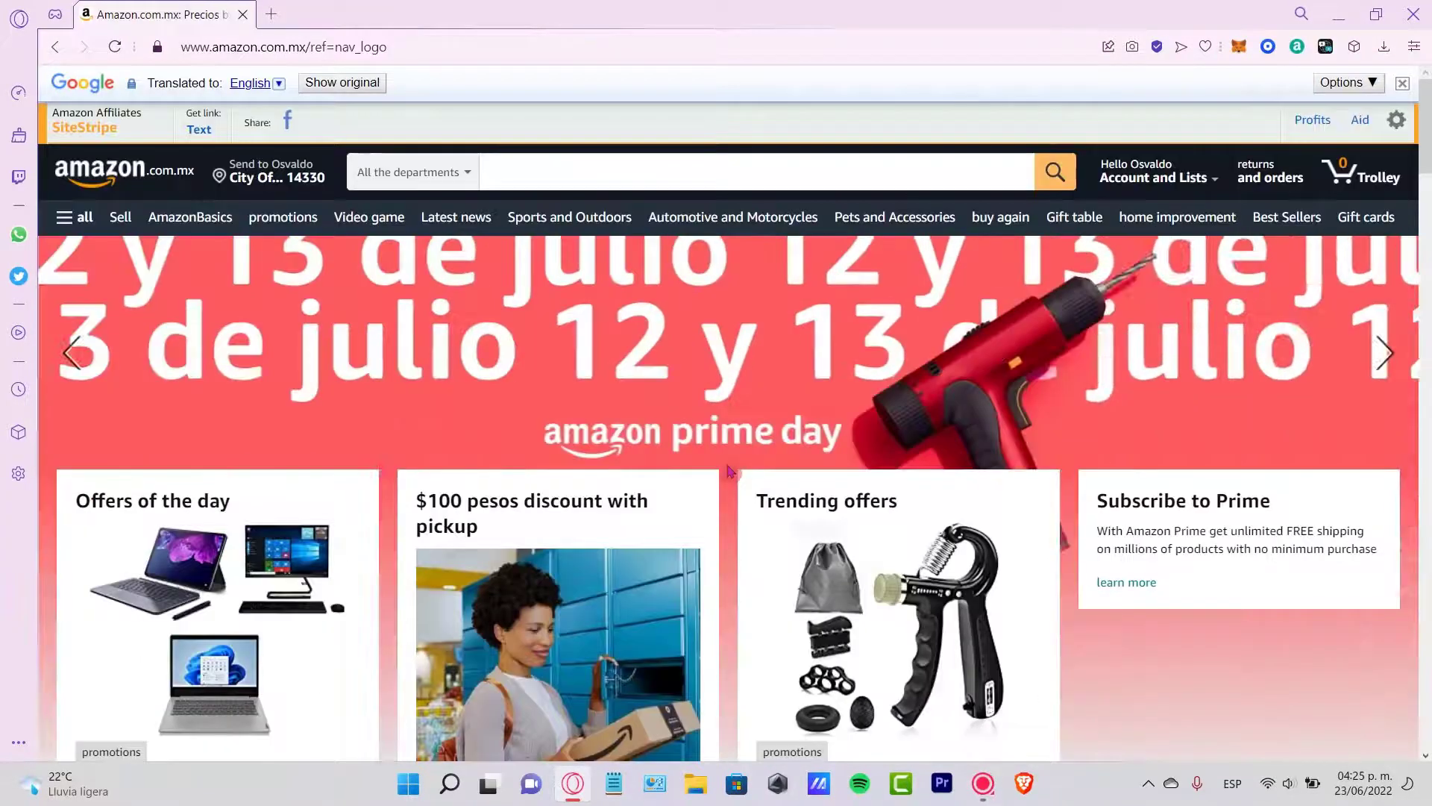